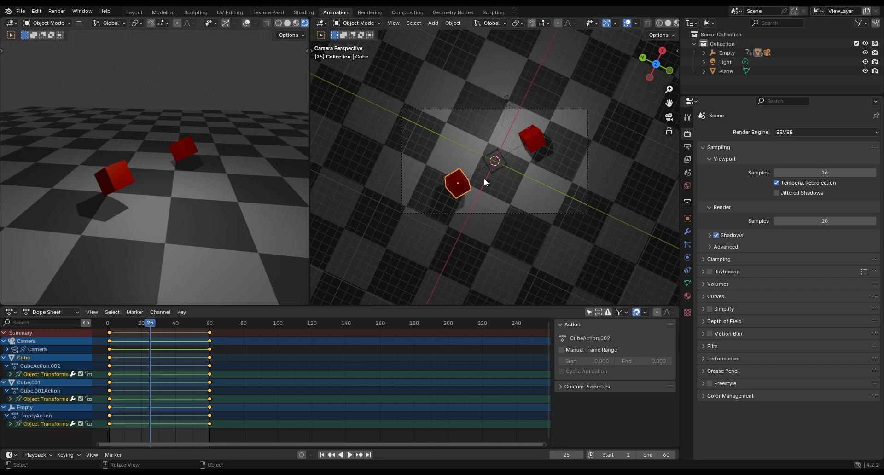
pyautogui.moveTo(478, 179)
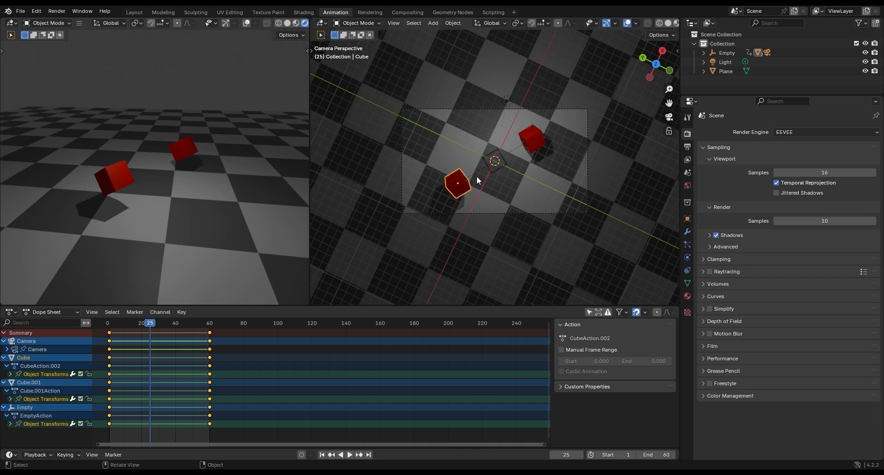
pyautogui.moveTo(641, 164)
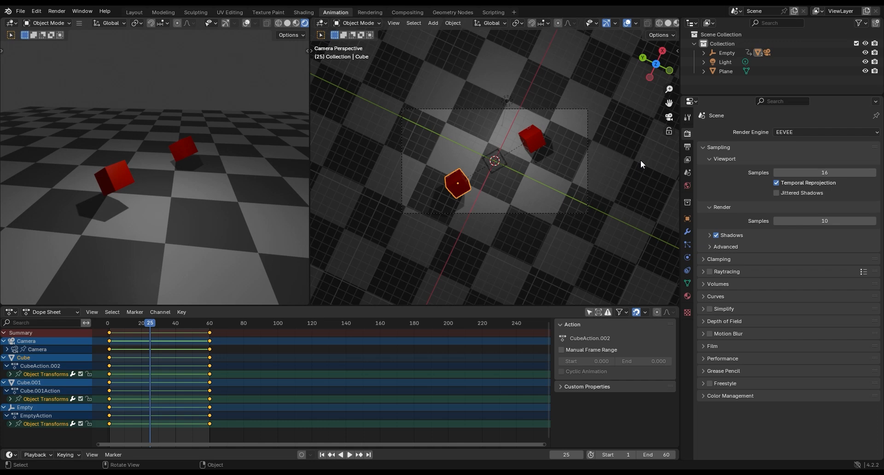
# Step: Switch the scene's render engine from EEVEE to Cycles
pyautogui.click(823, 131)
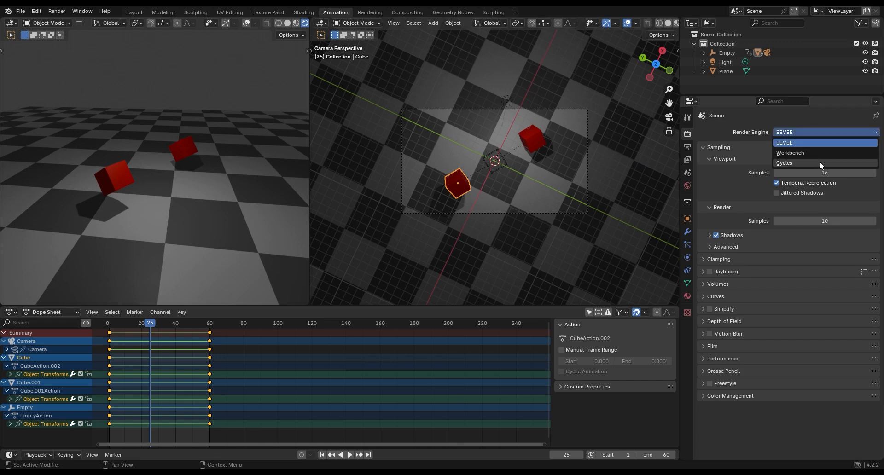
pyautogui.click(784, 163)
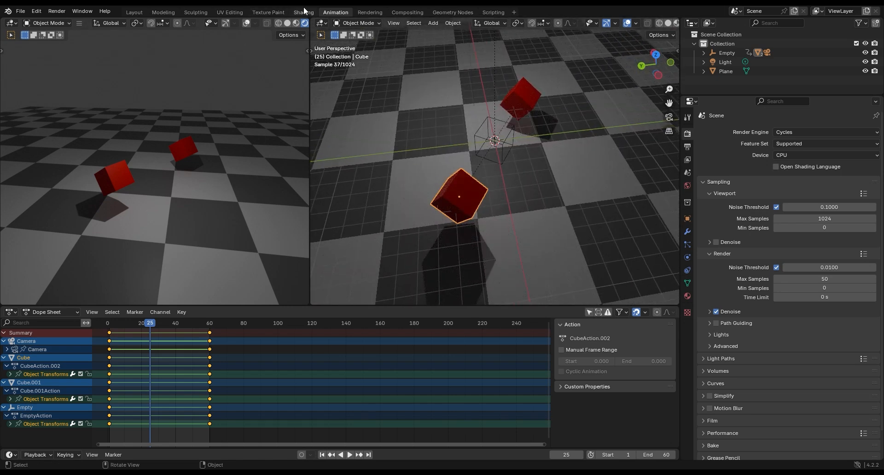
# Step: Move to the Shading workspace and raise the cube material's Emission Strength to 7.7
pyautogui.click(303, 12)
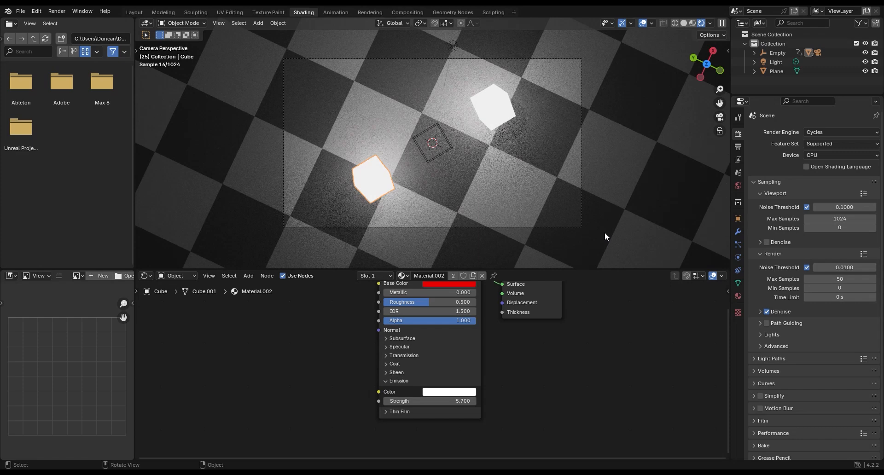
pyautogui.click(428, 400)
pyautogui.write('7.700')
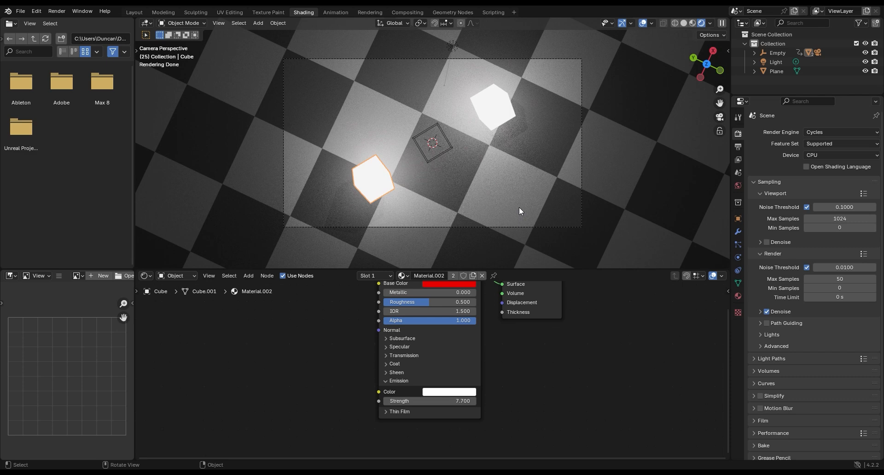
pyautogui.moveTo(518, 214)
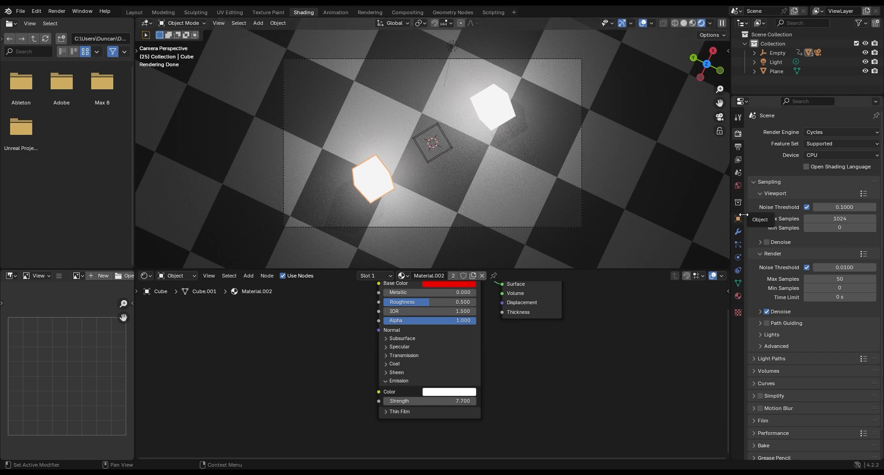
pyautogui.moveTo(476, 106)
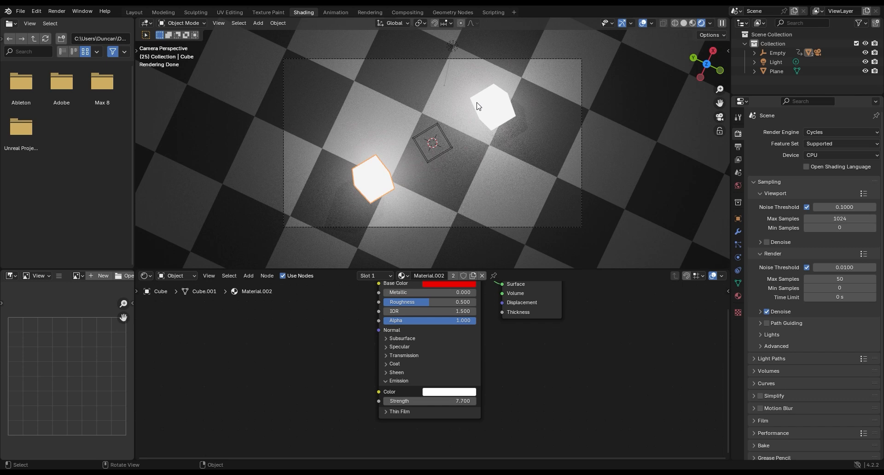
pyautogui.moveTo(454, 257)
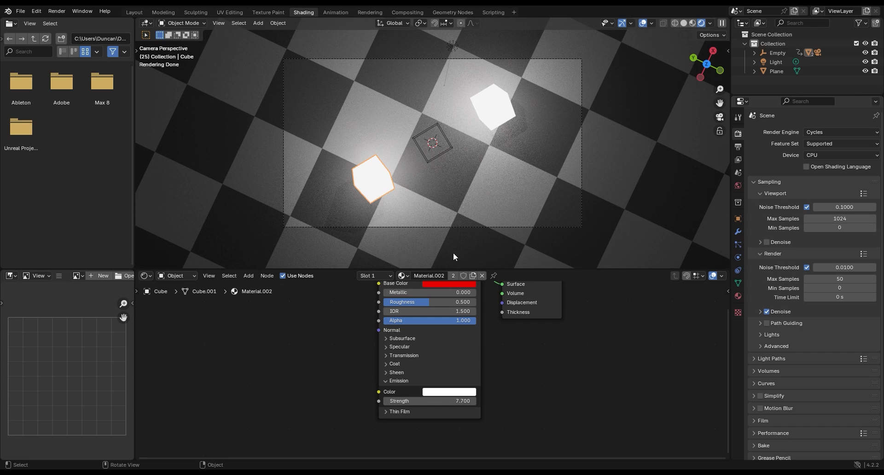
pyautogui.moveTo(429, 260)
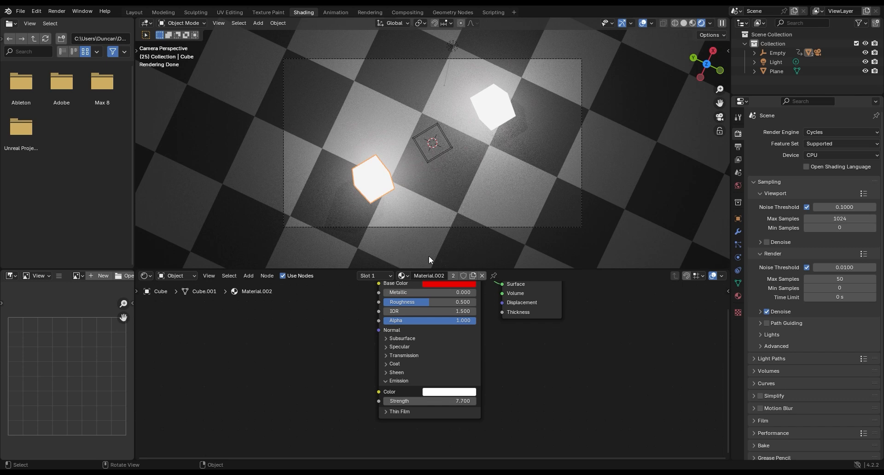
pyautogui.moveTo(631, 241)
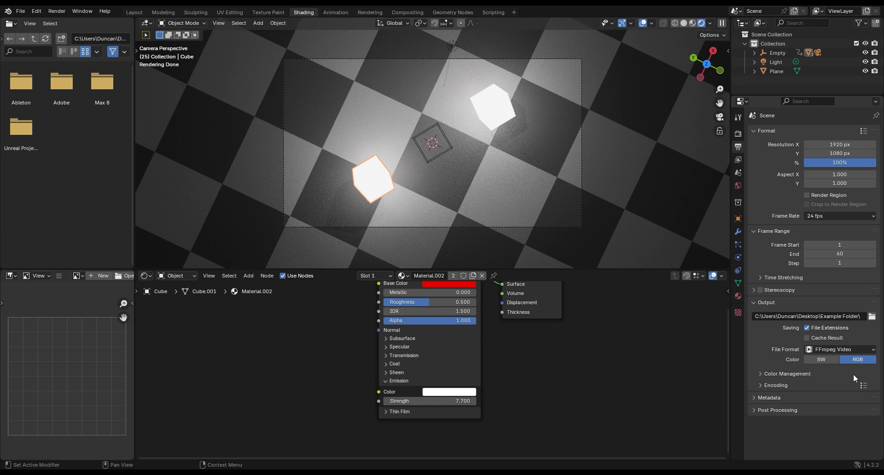
pyautogui.moveTo(875, 315)
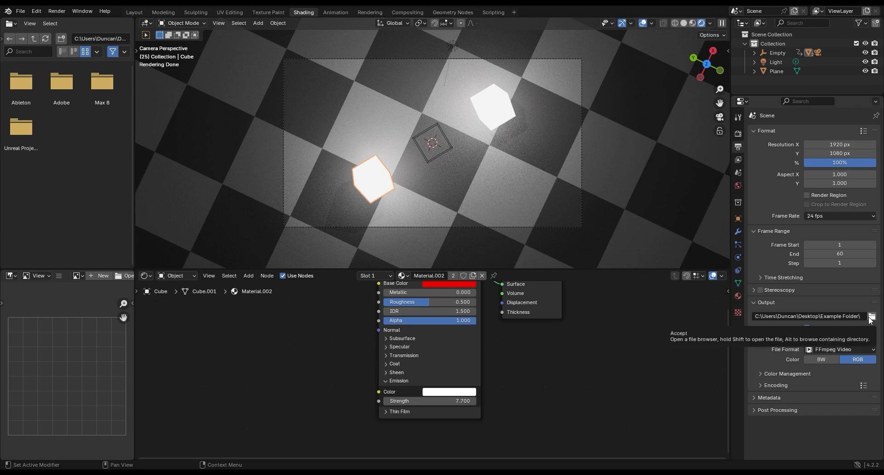
# Step: Keep Example Folder as the output path and change the file format from FFmpeg video to PNG
pyautogui.click(872, 316)
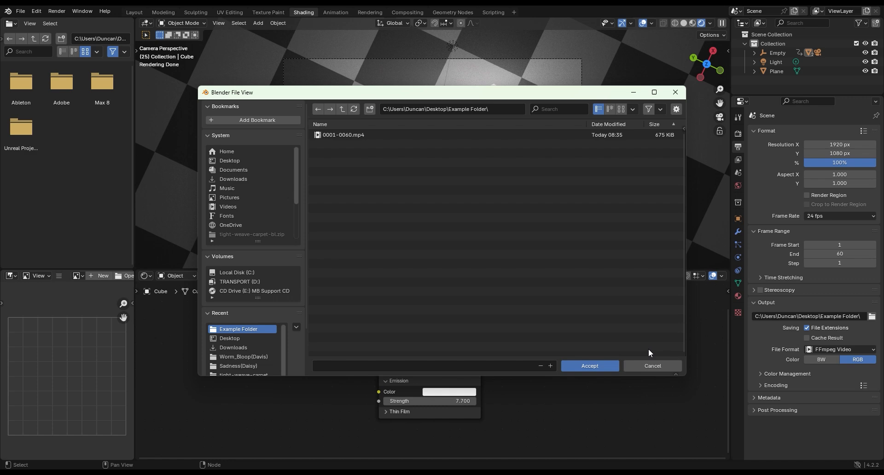
pyautogui.click(588, 365)
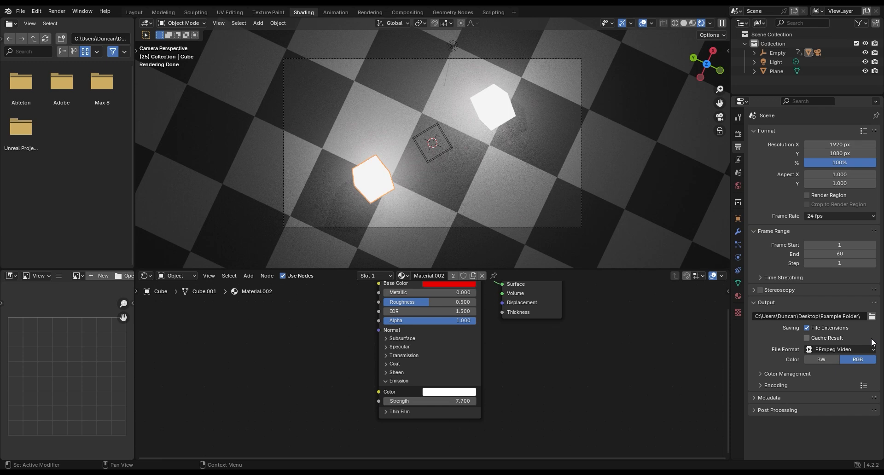
pyautogui.moveTo(867, 325)
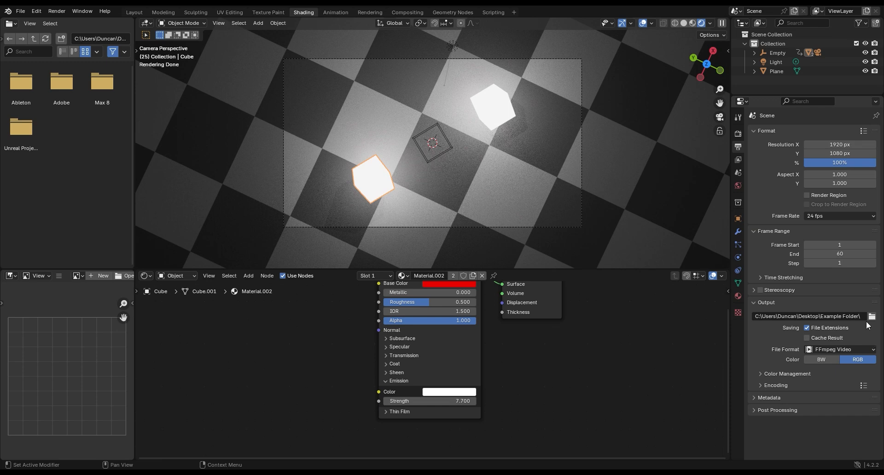
pyautogui.moveTo(839, 349)
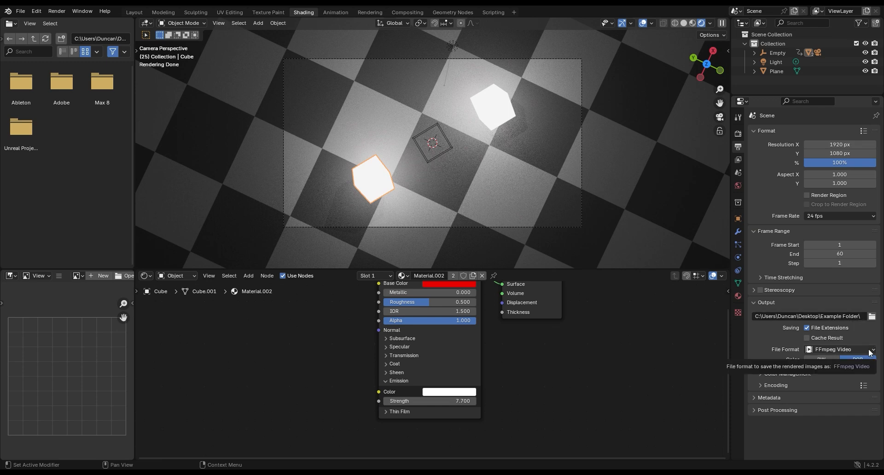
pyautogui.click(840, 349)
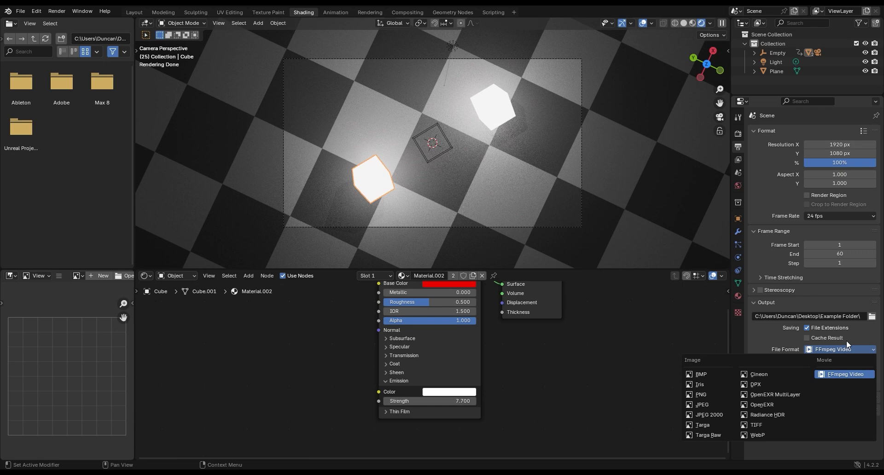
pyautogui.moveTo(701, 394)
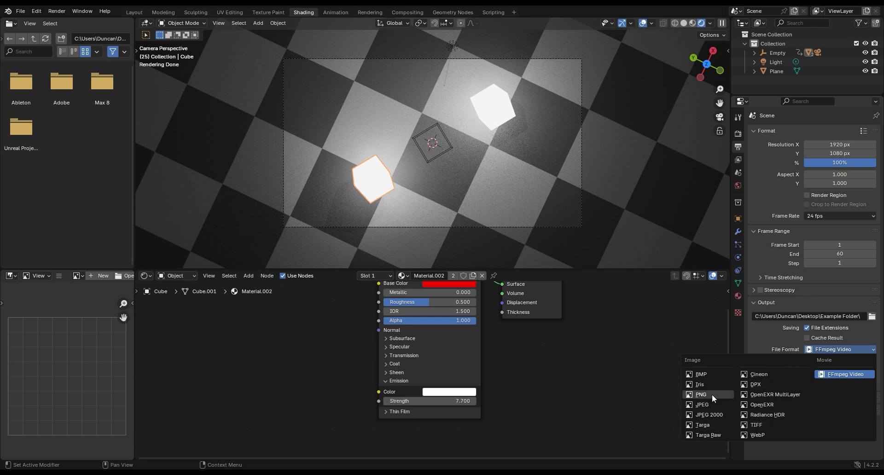
pyautogui.click(701, 394)
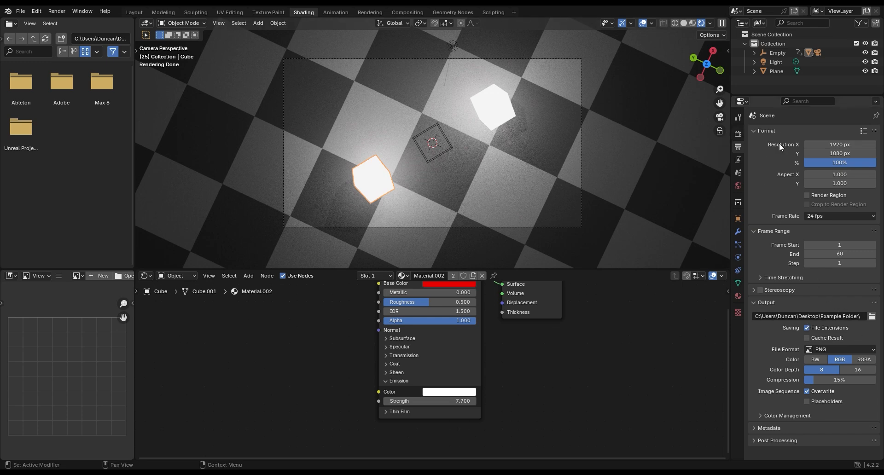
pyautogui.click(737, 134)
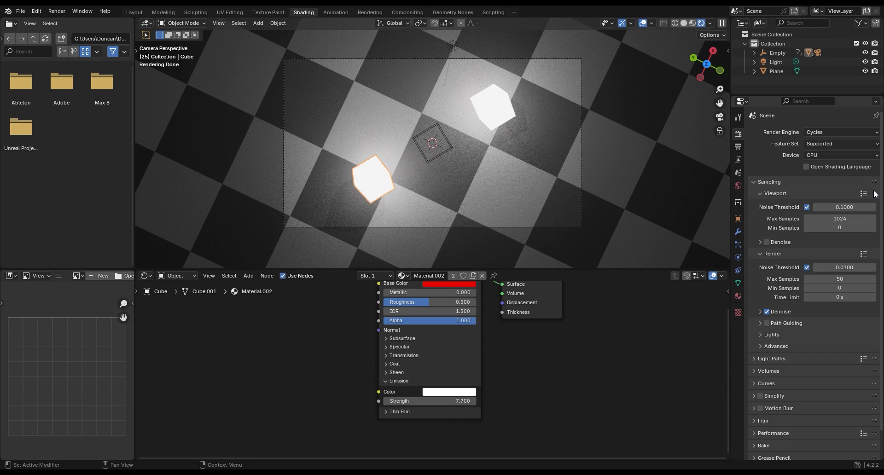
pyautogui.moveTo(833, 241)
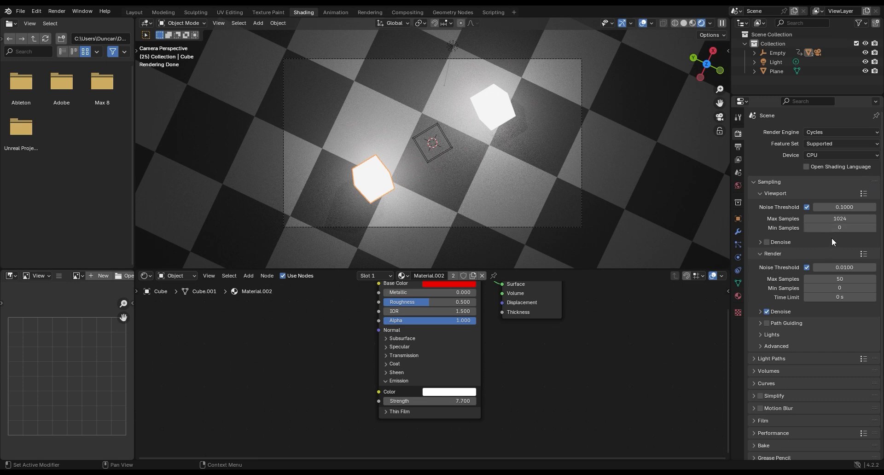
pyautogui.moveTo(818, 287)
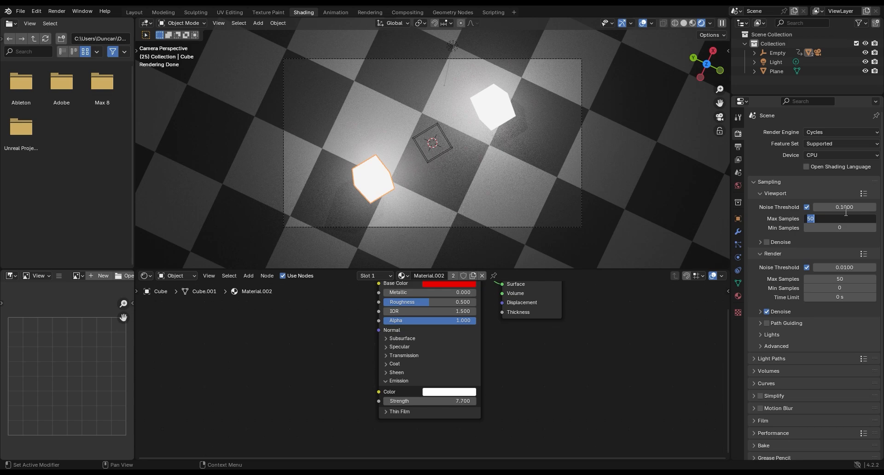
# Step: Enter a new sample count in the Render sampling settings
pyautogui.write('10')
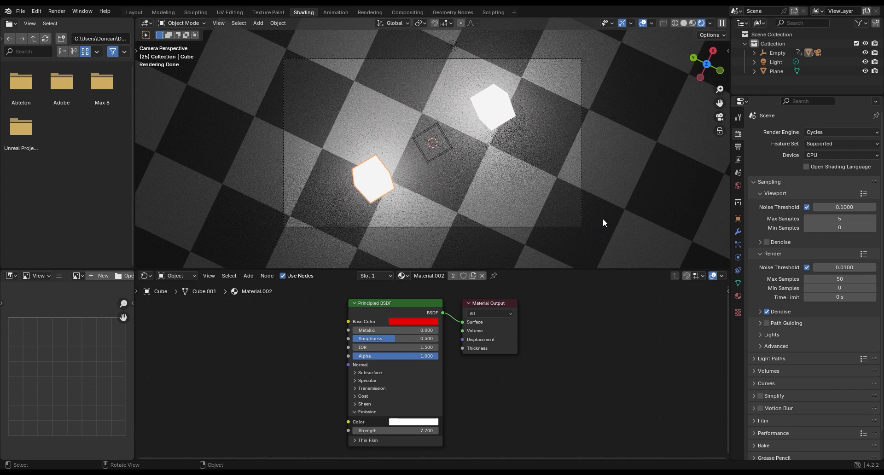
pyautogui.moveTo(844, 240)
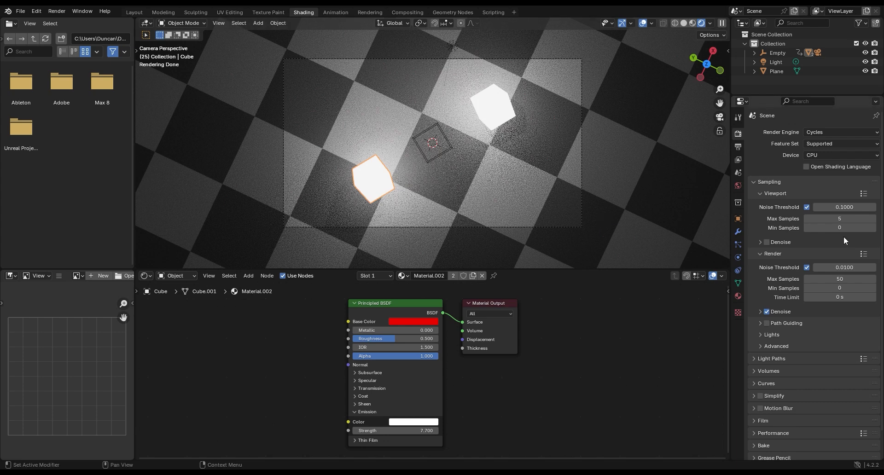
pyautogui.moveTo(845, 242)
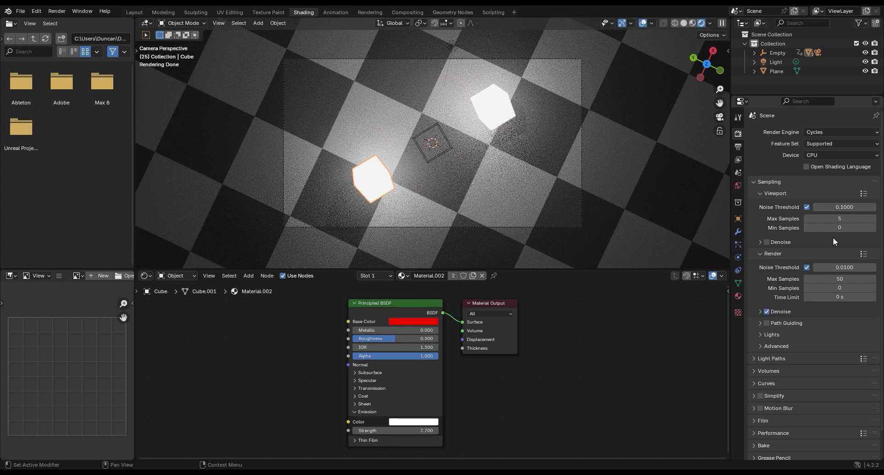
pyautogui.moveTo(810, 237)
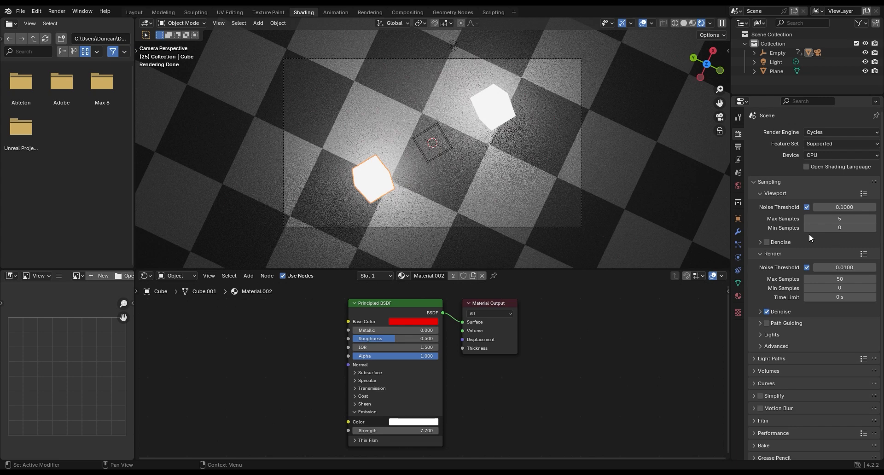
pyautogui.moveTo(782, 275)
pyautogui.write('7')
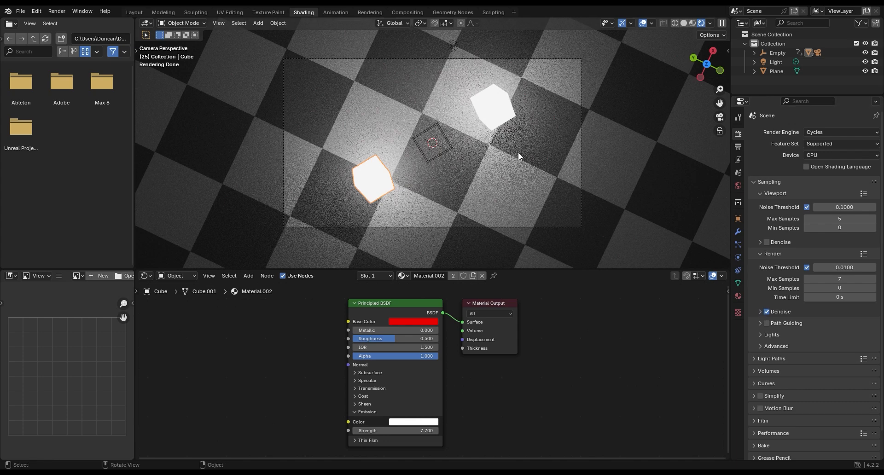
pyautogui.moveTo(408, 157)
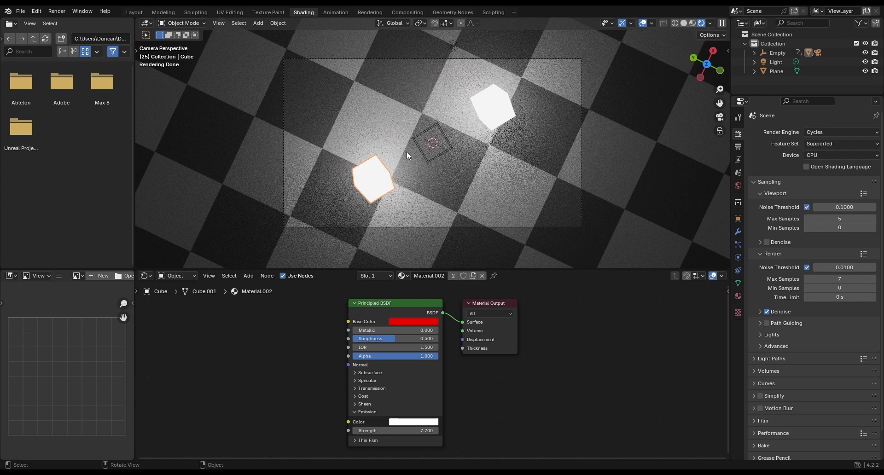
pyautogui.moveTo(547, 119)
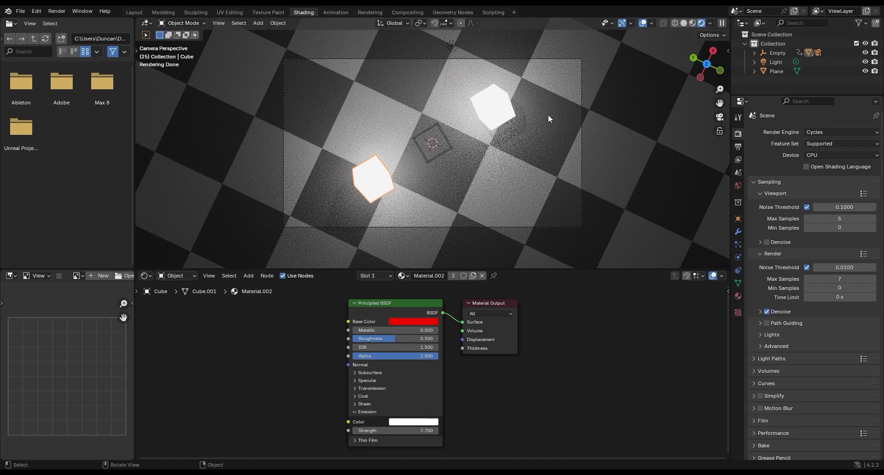
pyautogui.moveTo(376, 268)
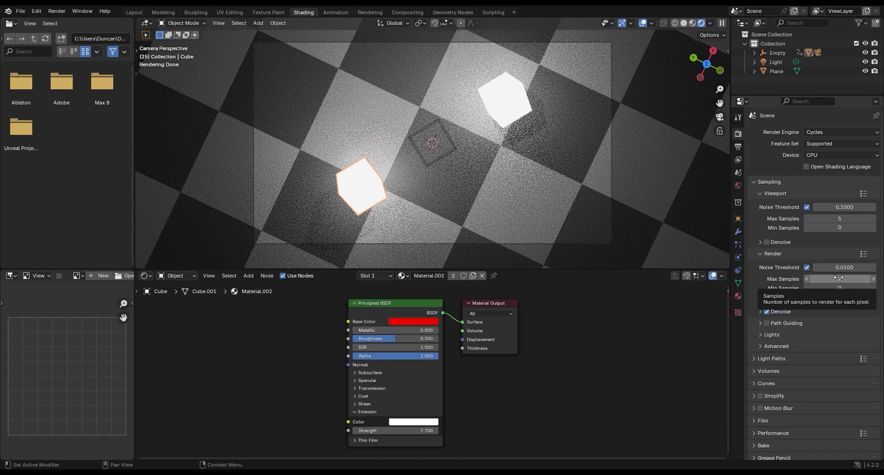
# Step: Change the Cycles render device from CPU to GPU Compute
pyautogui.click(736, 147)
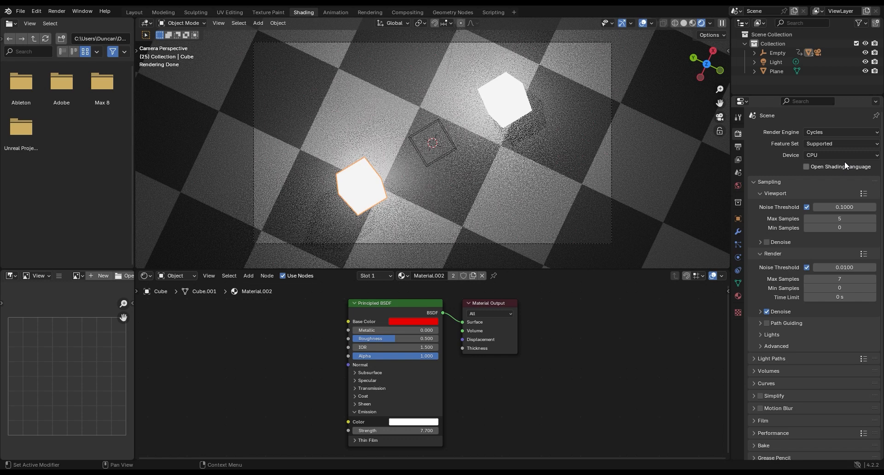
pyautogui.click(840, 154)
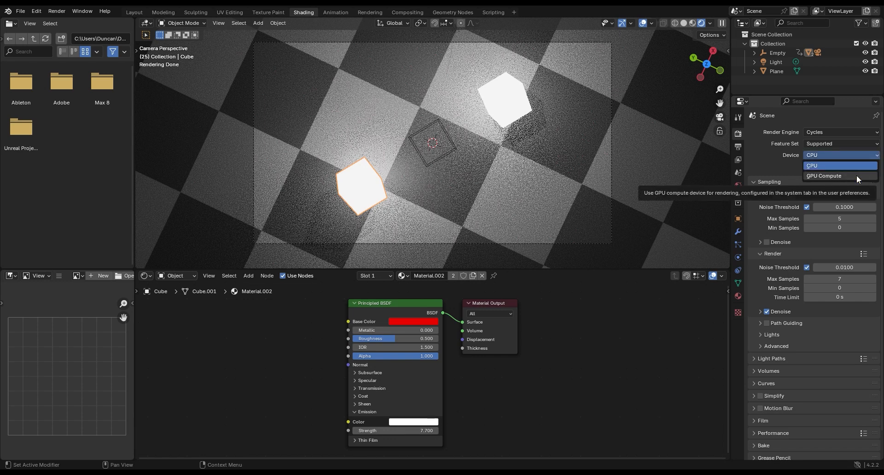
pyautogui.click(823, 175)
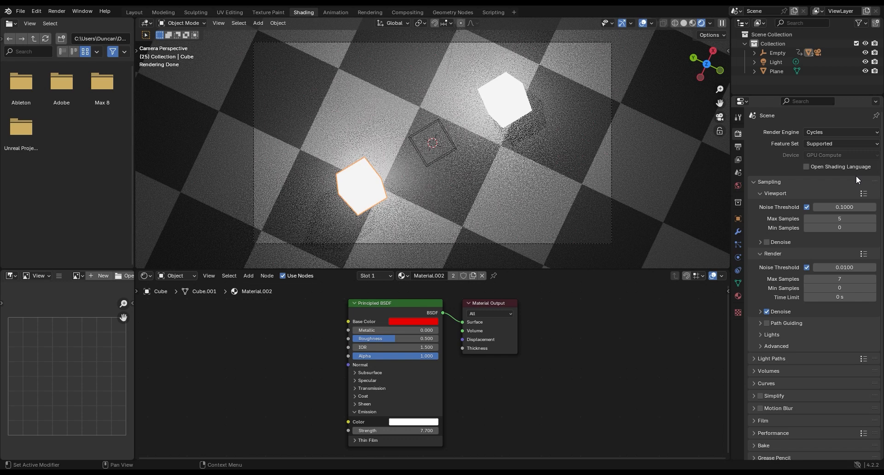
pyautogui.moveTo(829, 155)
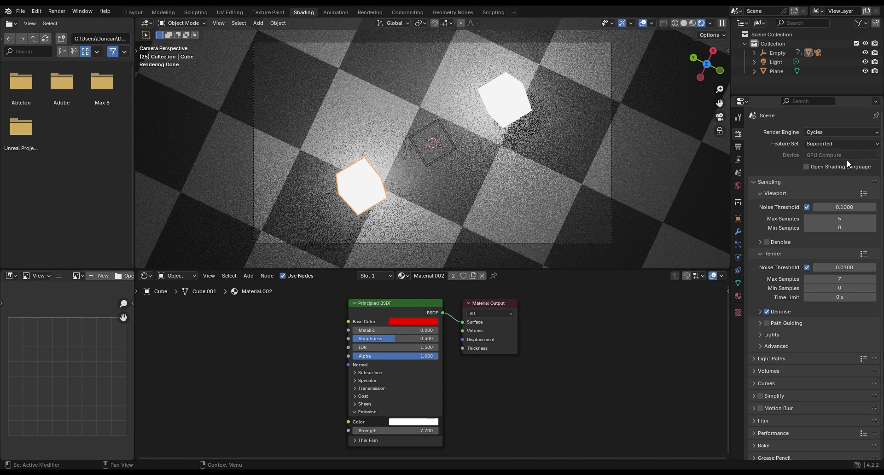
pyautogui.moveTo(829, 155)
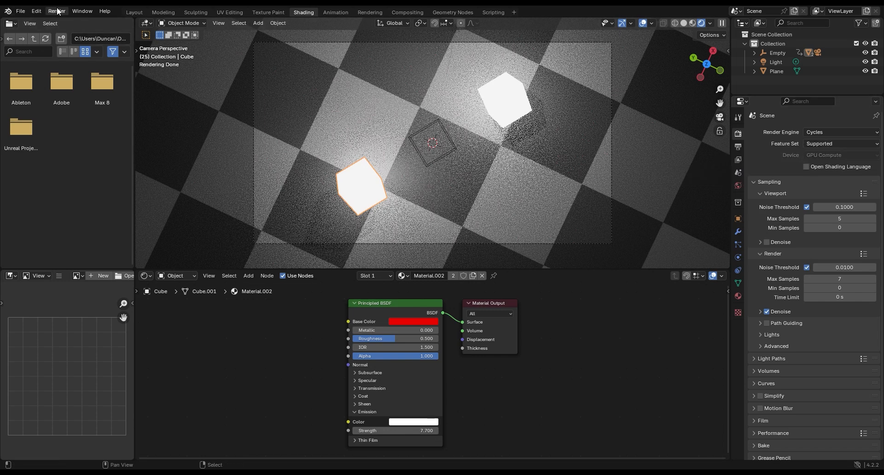
# Step: Start Render Animation to render all 60 frames as PNGs
pyautogui.click(56, 11)
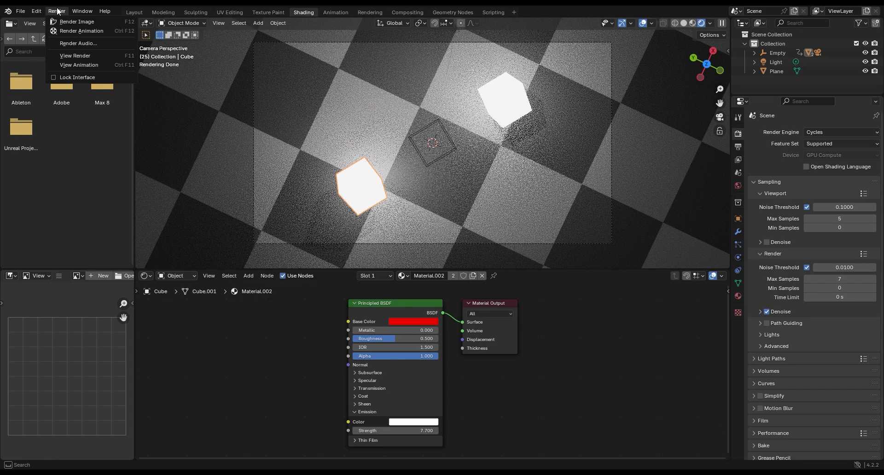
pyautogui.click(77, 21)
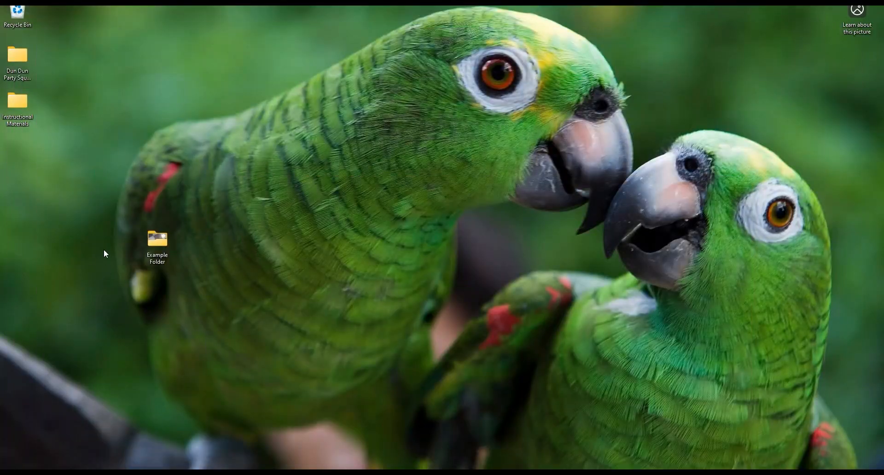
# Step: Show Example Folder from the desktop maximised, with the rendered frames visible
pyautogui.doubleClick(157, 240)
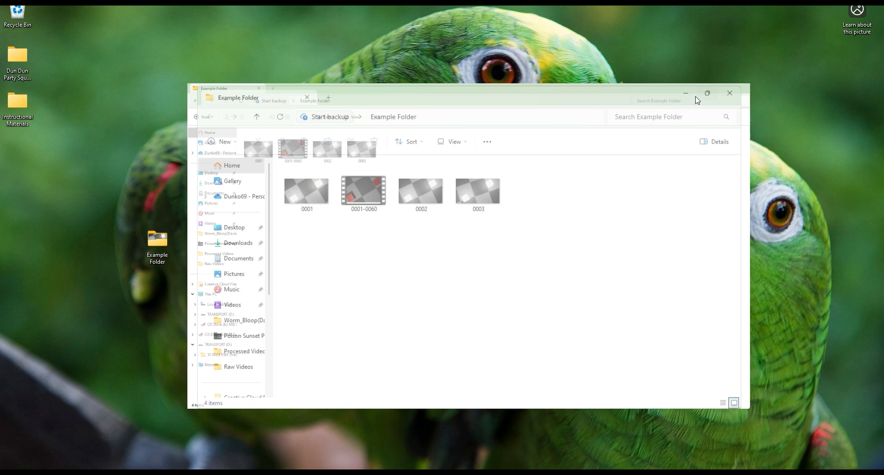
pyautogui.click(707, 93)
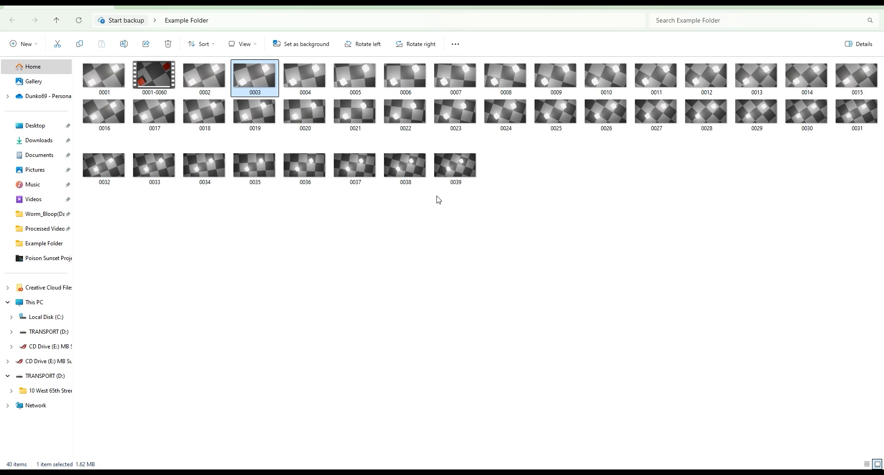
pyautogui.click(145, 44)
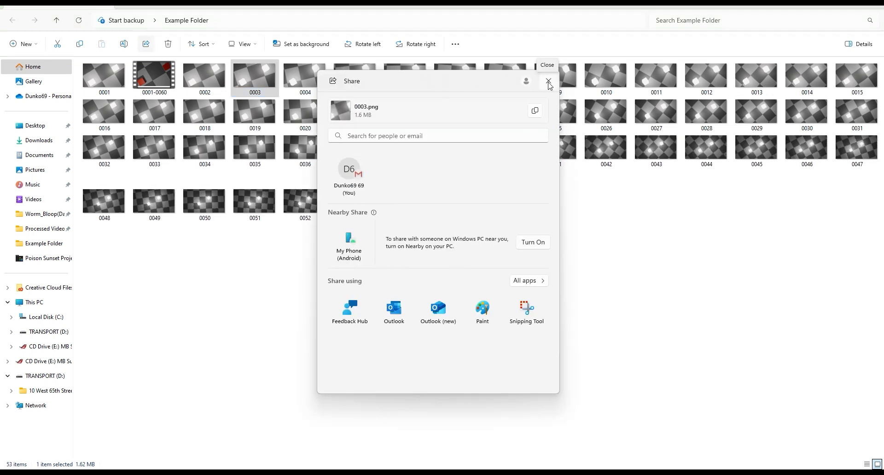
pyautogui.click(547, 84)
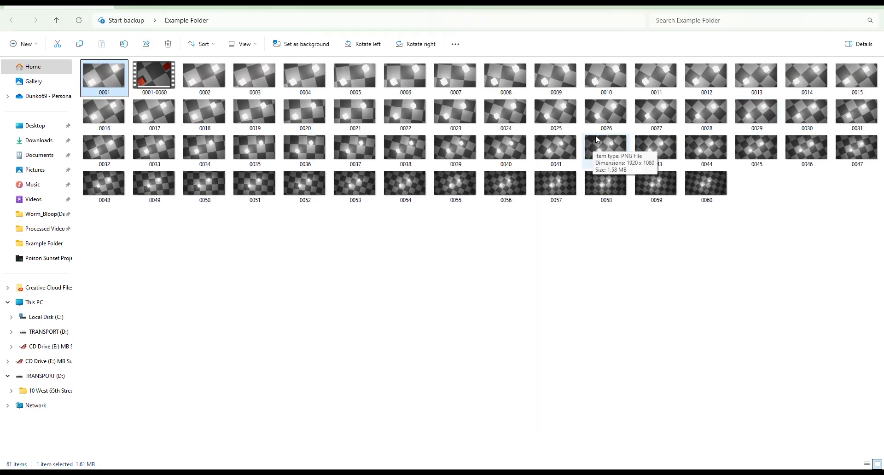
pyautogui.moveTo(505, 278)
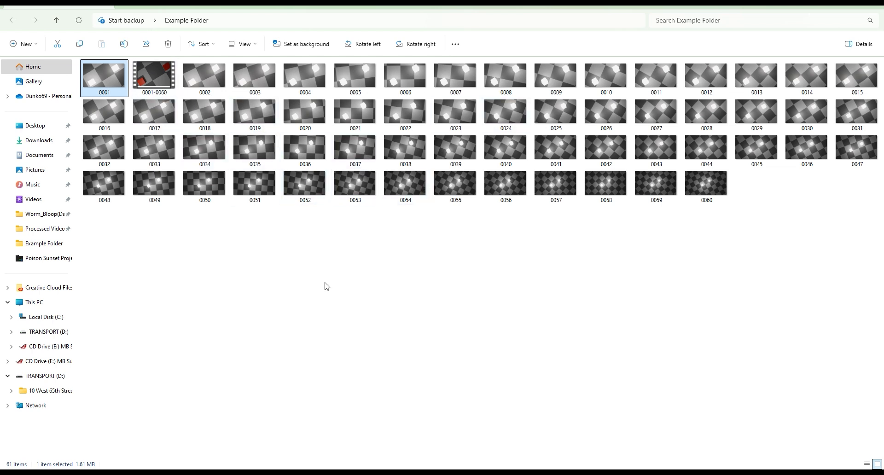
pyautogui.moveTo(555, 346)
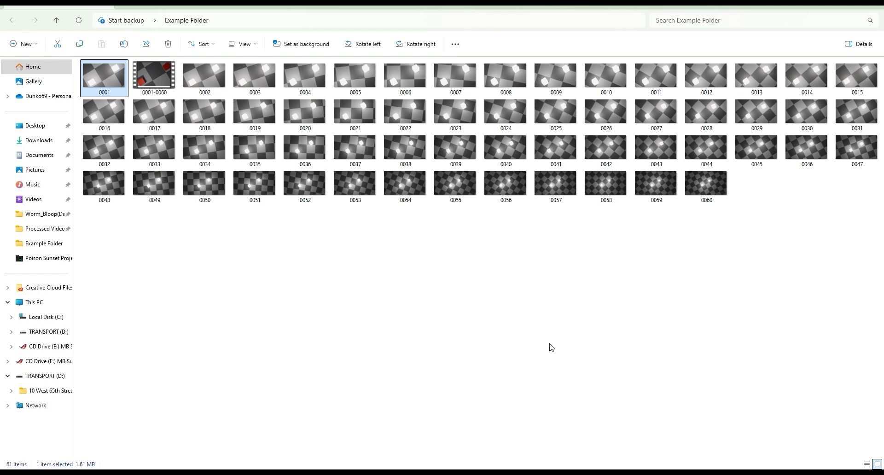
pyautogui.moveTo(550, 347)
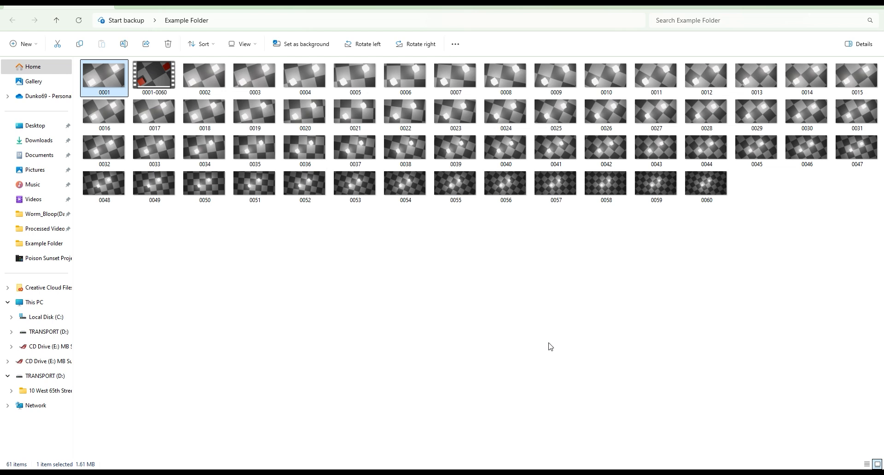
pyautogui.moveTo(553, 336)
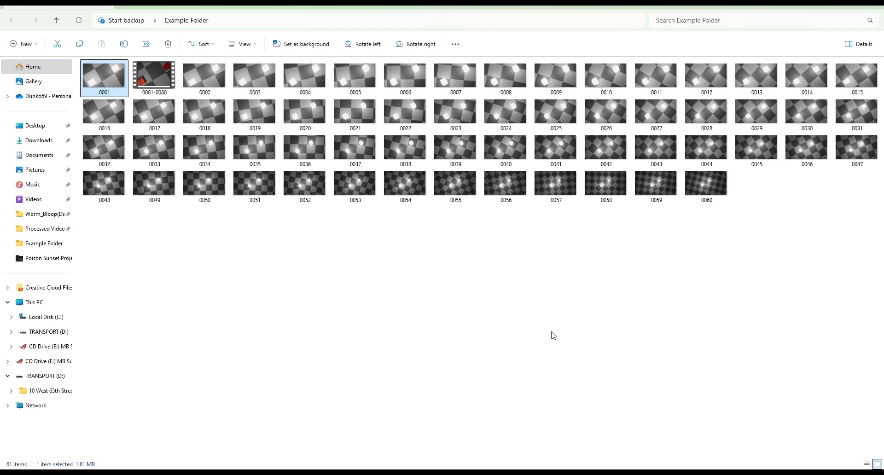
# Step: Delete the old 0001-0060 video file, leaving only the 60 PNG frames, and return to Blender
pyautogui.click(154, 77)
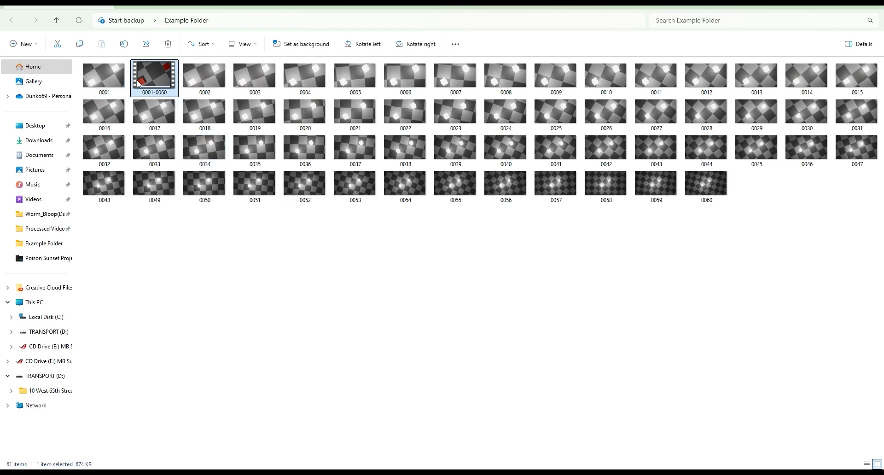
pyautogui.click(168, 44)
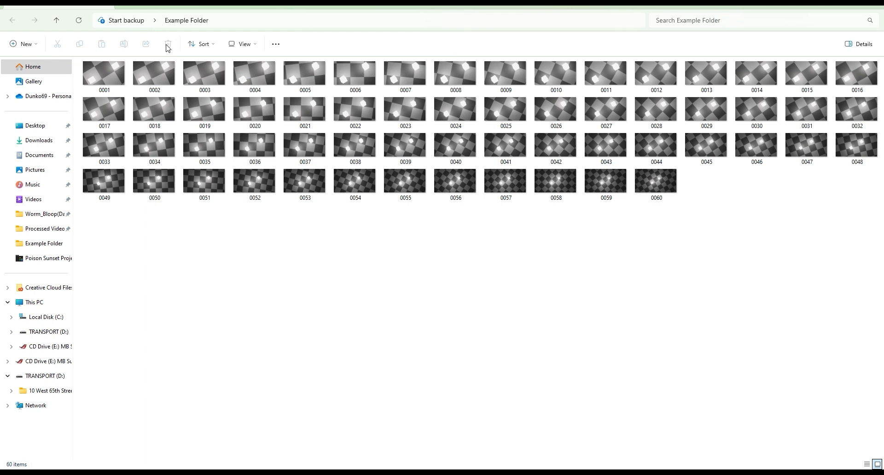
pyautogui.click(104, 73)
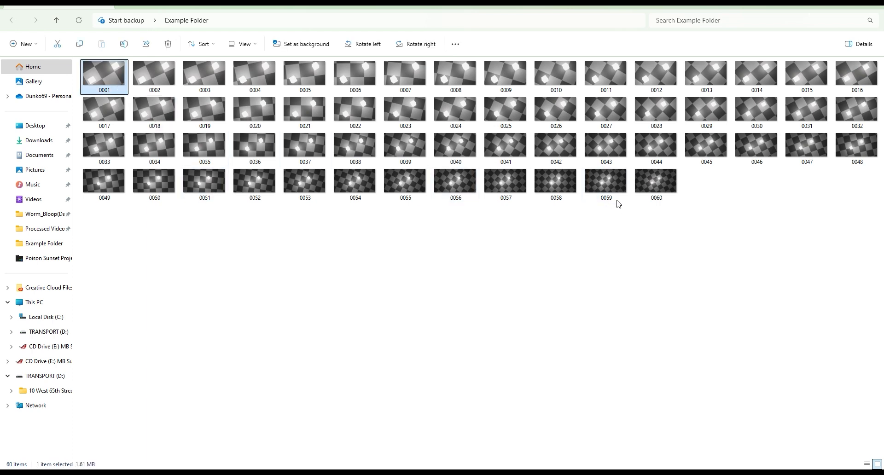
pyautogui.click(656, 182)
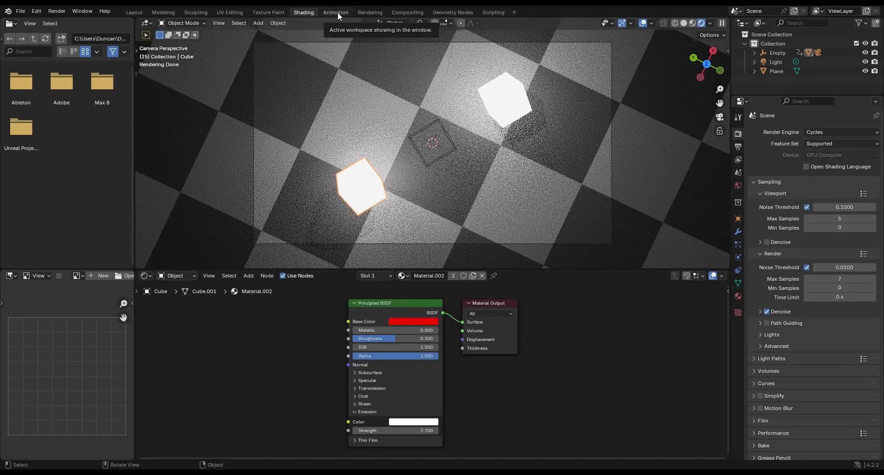
# Step: In the Animation workspace, turn the bottom Timeline editor into a Video Sequencer
pyautogui.click(335, 12)
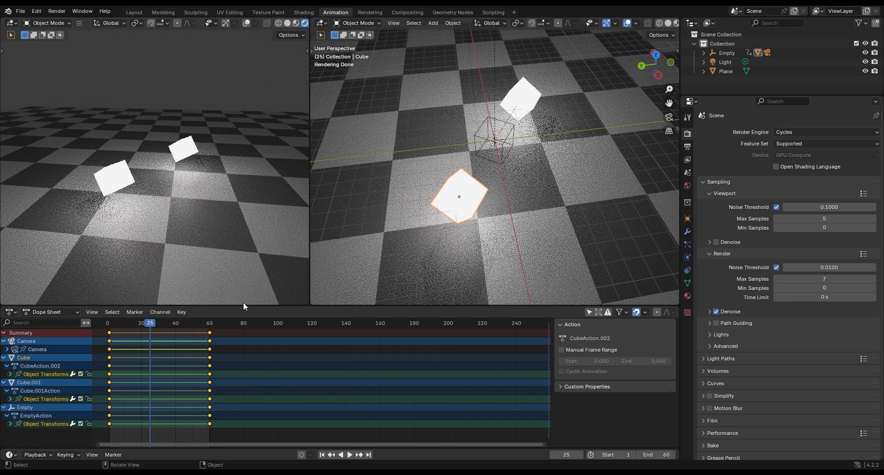
pyautogui.click(51, 255)
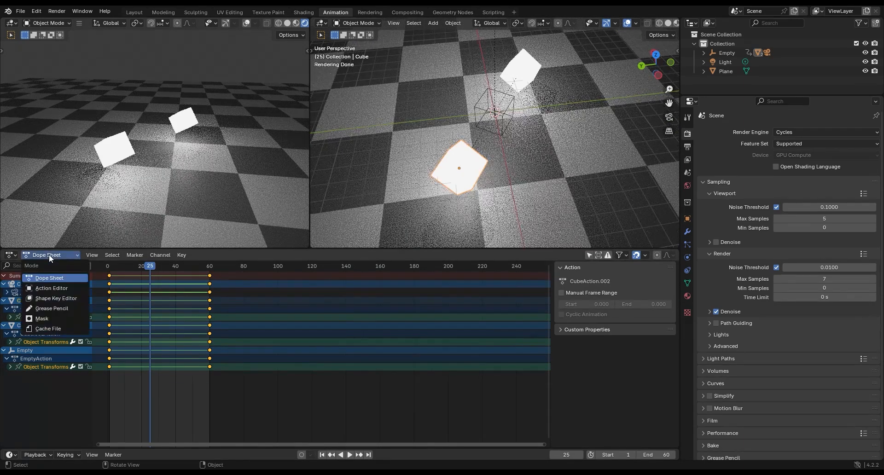
pyautogui.click(10, 255)
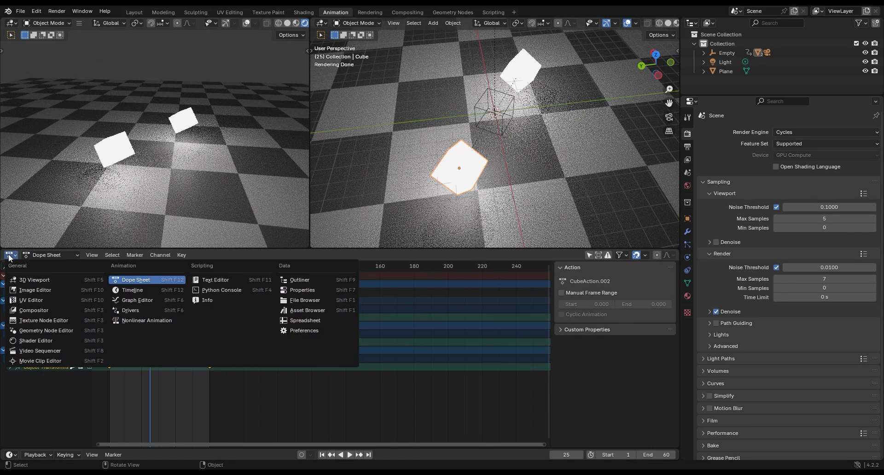
pyautogui.moveTo(132, 290)
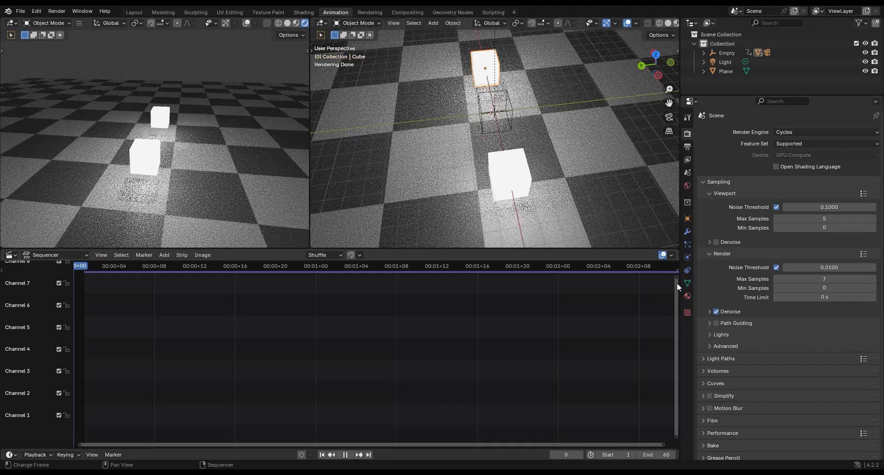
pyautogui.click(344, 455)
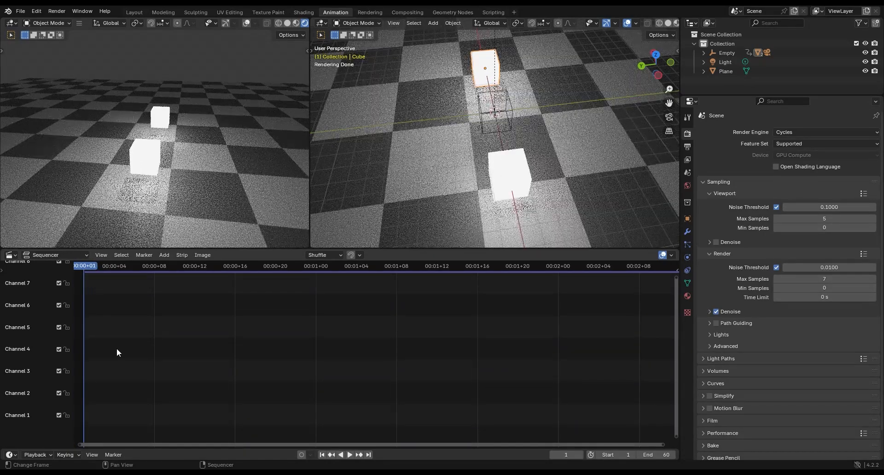
pyautogui.click(163, 255)
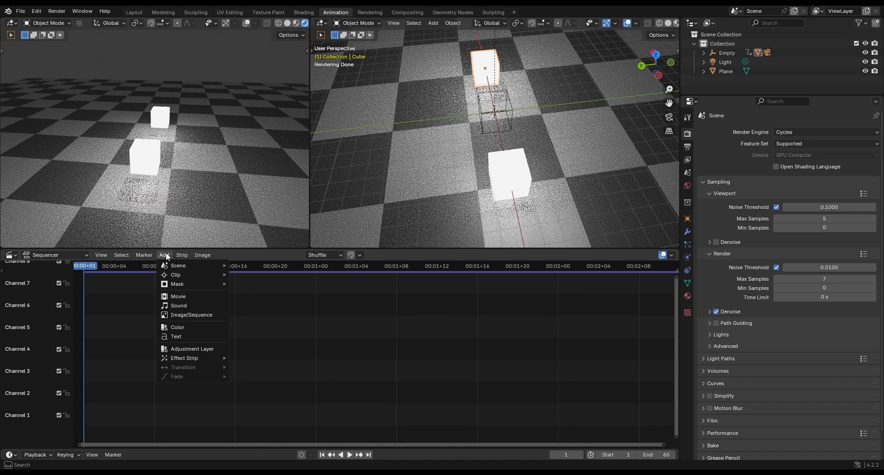
pyautogui.moveTo(191, 315)
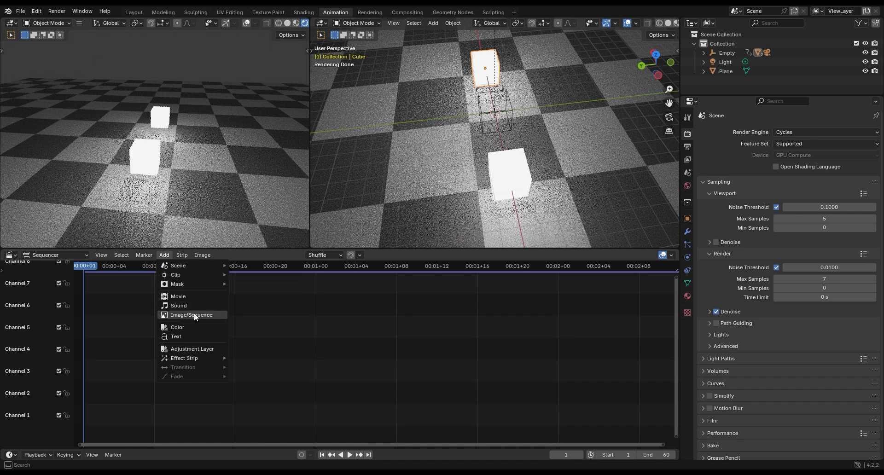
# Step: Add an image strip from 0001.png through 0060.png in Example Folder onto channel 1
pyautogui.click(191, 315)
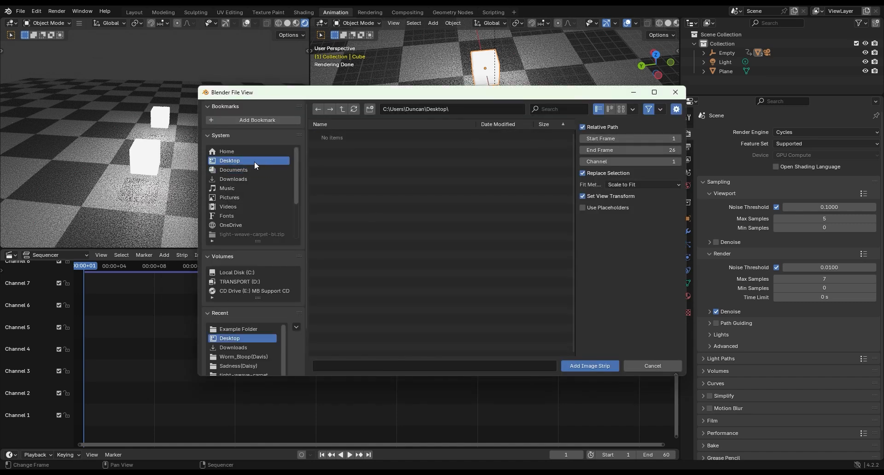
pyautogui.click(230, 160)
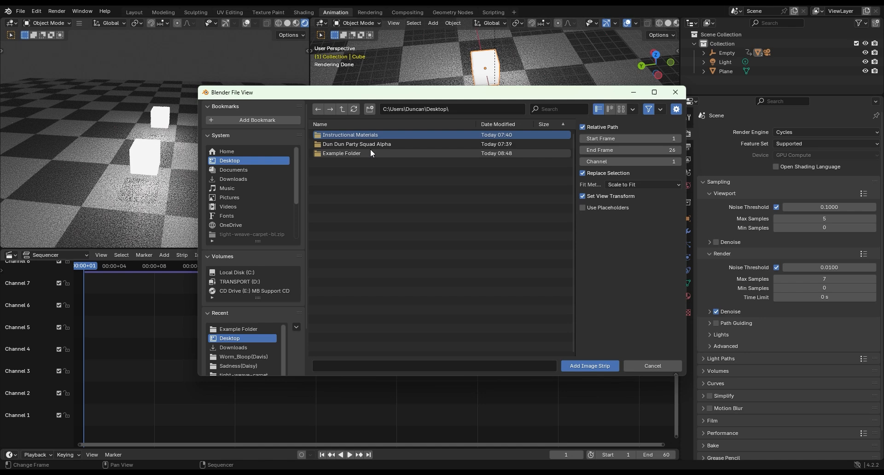
pyautogui.doubleClick(342, 153)
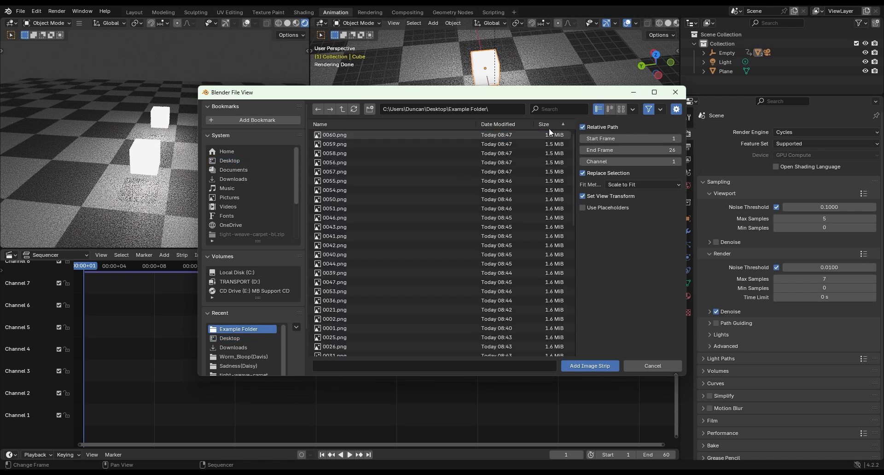
pyautogui.scroll(-3)
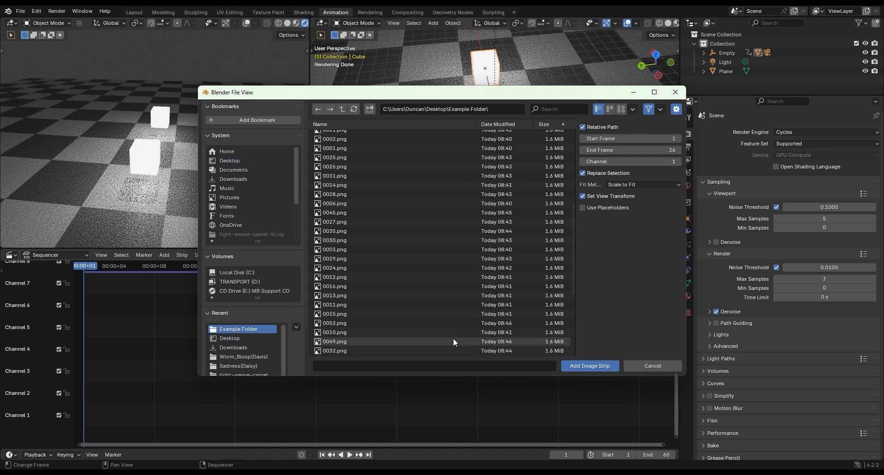
pyautogui.click(320, 124)
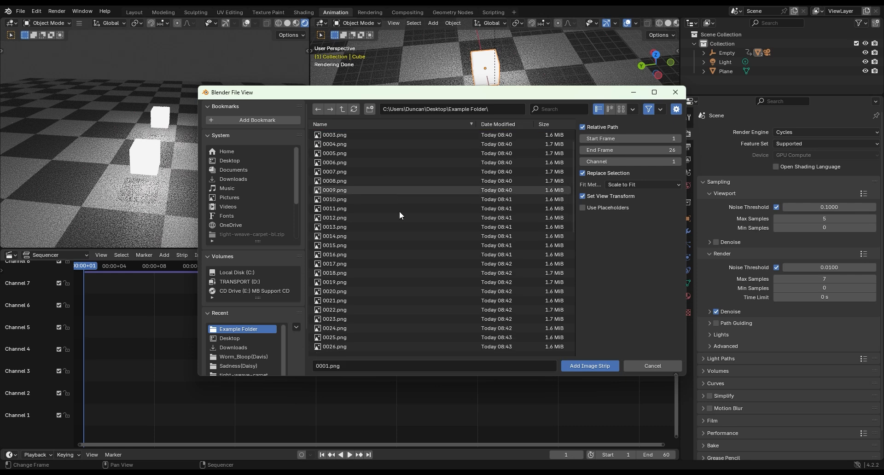
pyautogui.scroll(-3)
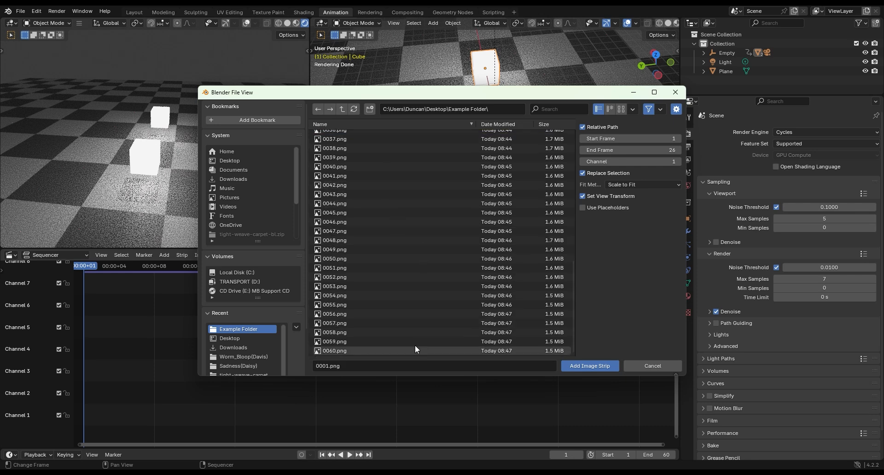
pyautogui.click(588, 366)
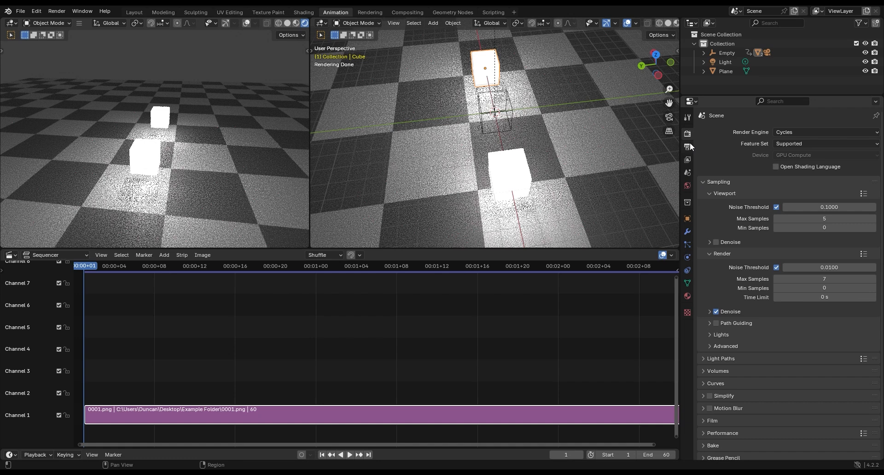
# Step: Set the output file format to FFmpeg Video with an MPEG-4 container
pyautogui.click(687, 133)
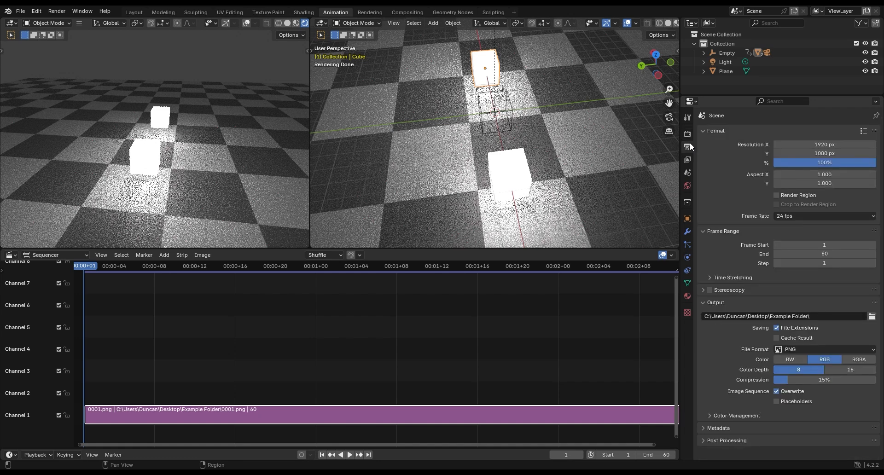
pyautogui.click(823, 349)
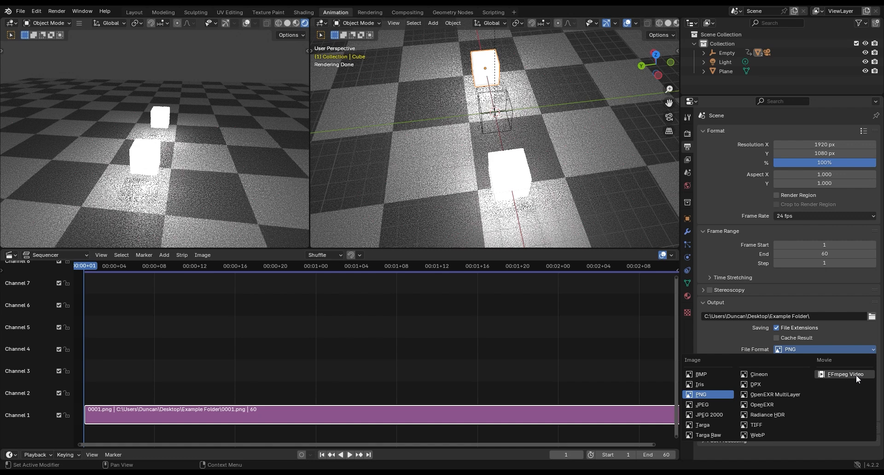
pyautogui.click(844, 374)
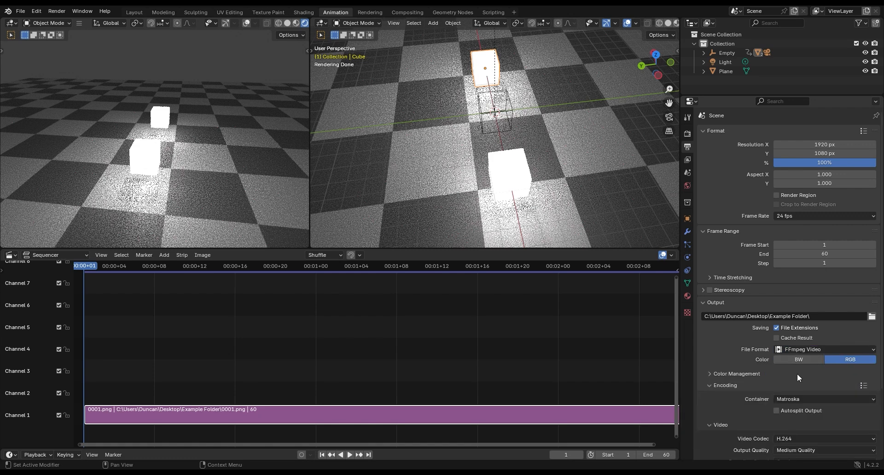
pyautogui.click(823, 343)
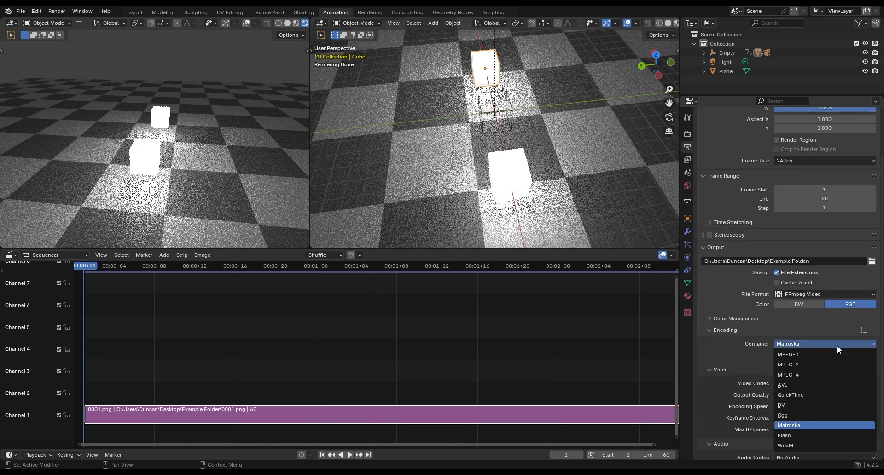
pyautogui.click(789, 375)
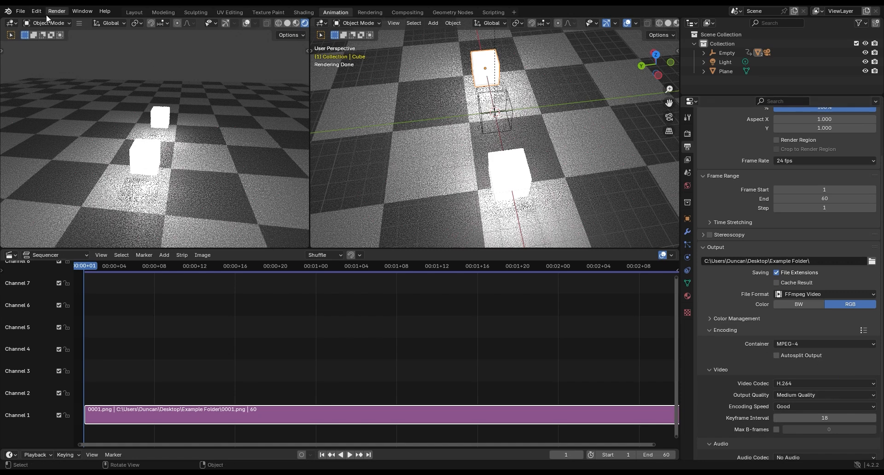
# Step: Render the animation to produce the 0001-0060 video in Example Folder
pyautogui.click(56, 11)
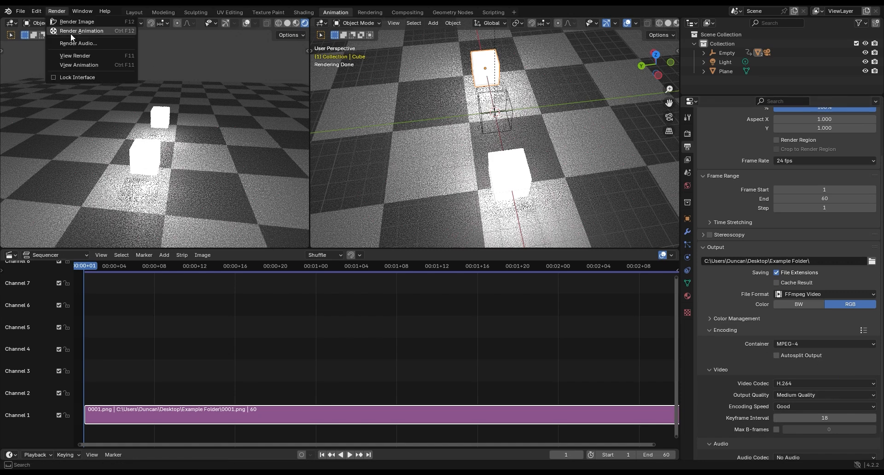
pyautogui.click(81, 31)
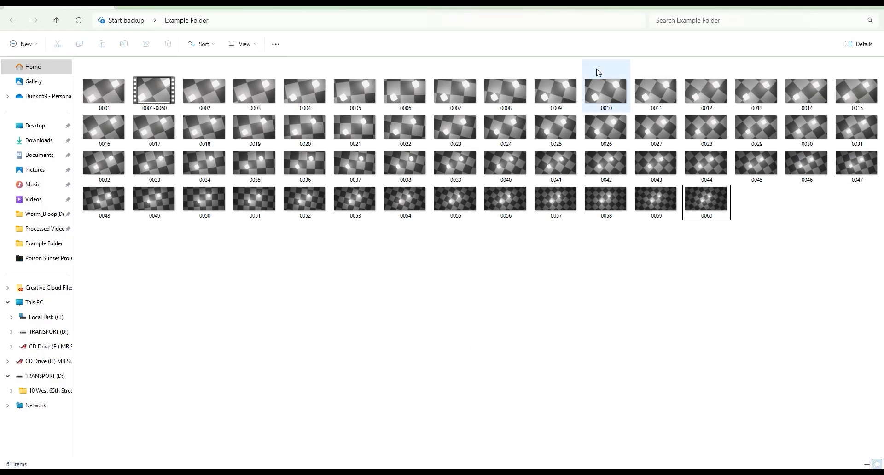
# Step: Play the rendered 0001-0060 video from Example Folder in Media Player
pyautogui.click(153, 88)
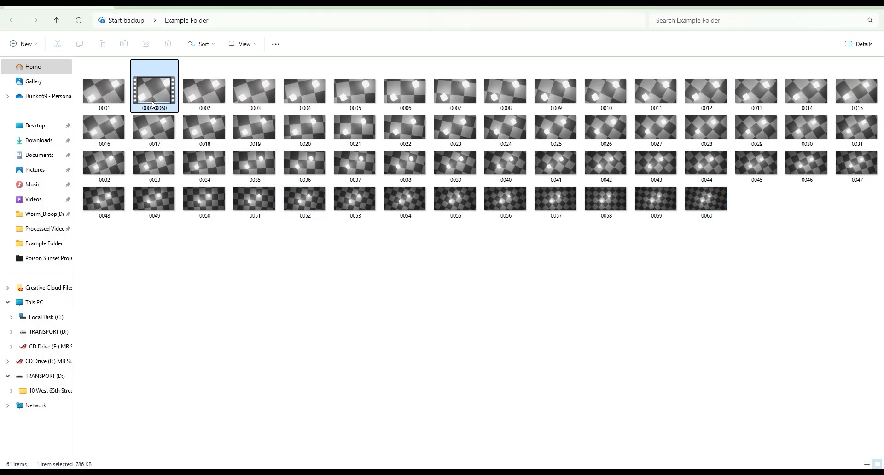
pyautogui.doubleClick(153, 87)
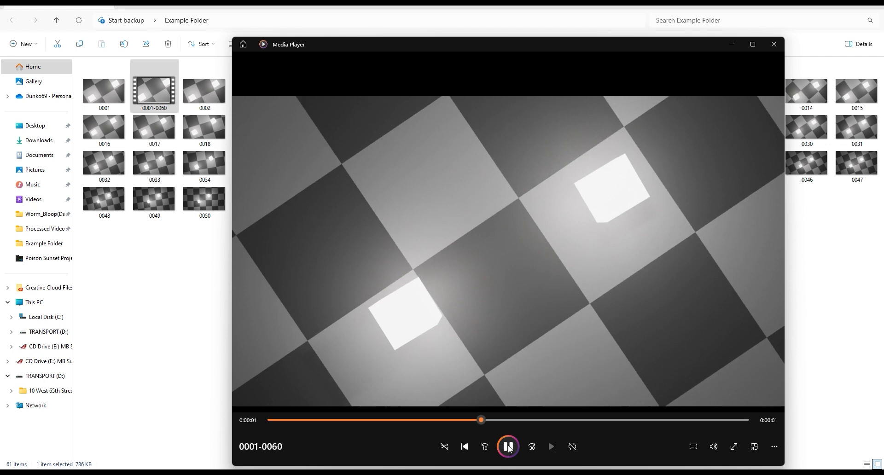
pyautogui.click(506, 446)
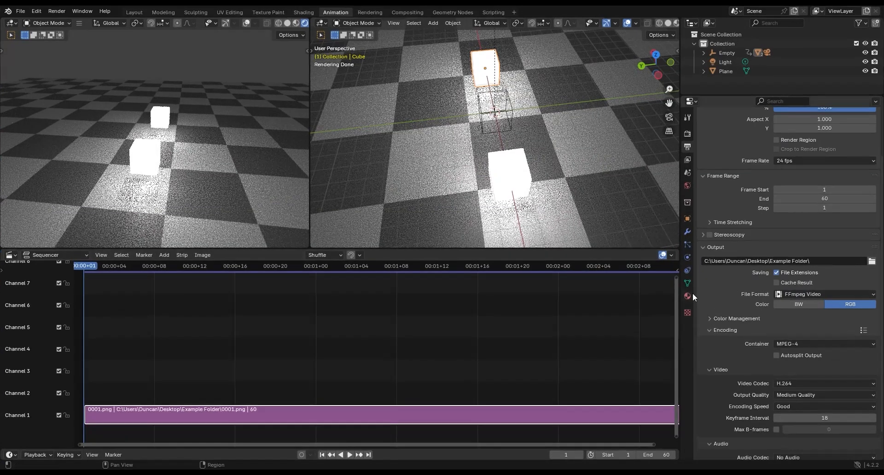
# Step: Show the Cube's keyframes in the Dope Sheet and move the playhead to frame 26
pyautogui.click(53, 255)
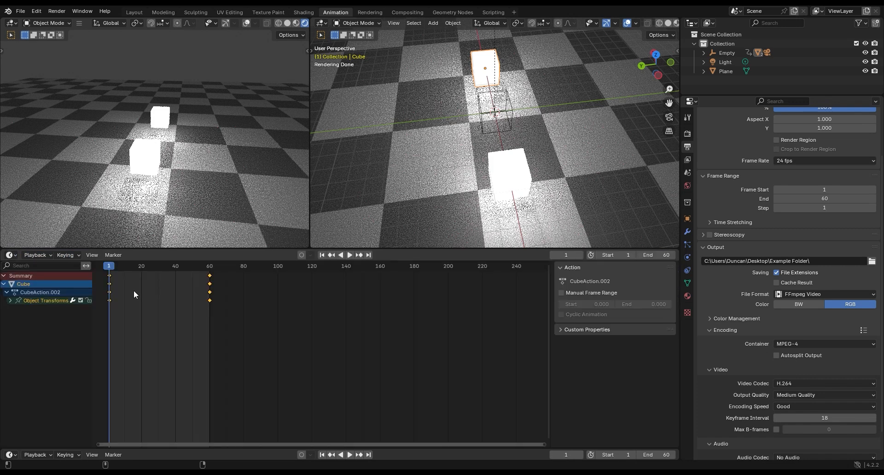
pyautogui.click(348, 255)
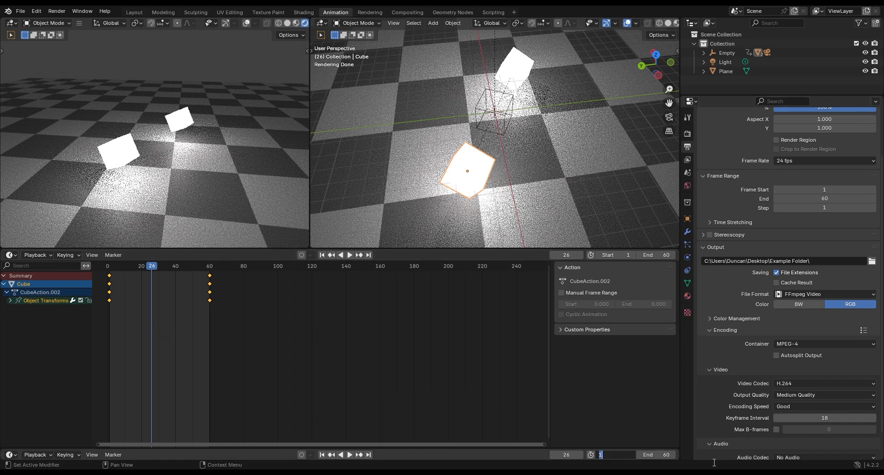
pyautogui.moveTo(612, 436)
pyautogui.write('26')
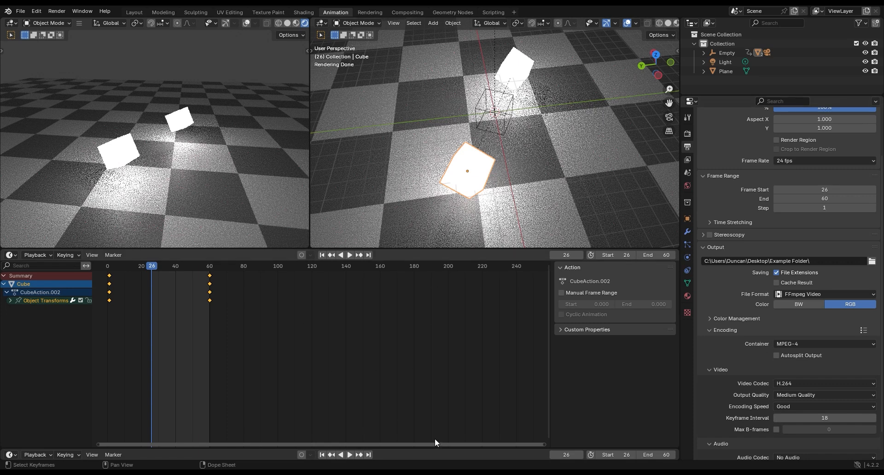
pyautogui.moveTo(484, 361)
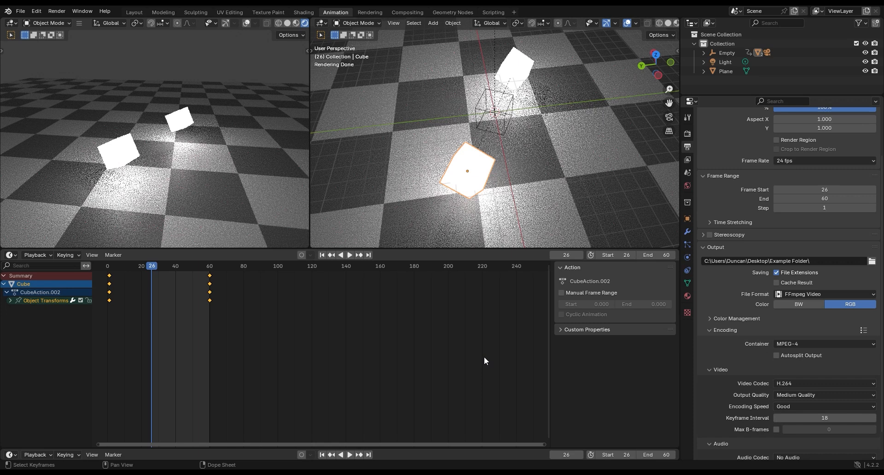
pyautogui.moveTo(419, 179)
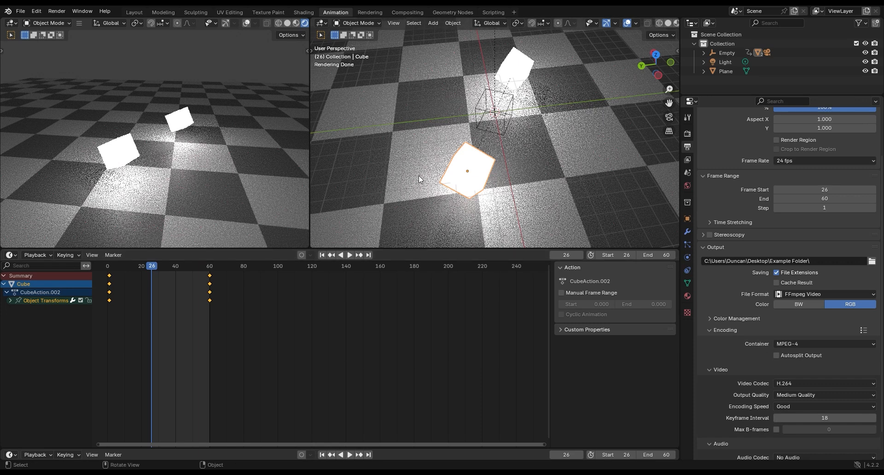
pyautogui.moveTo(507, 208)
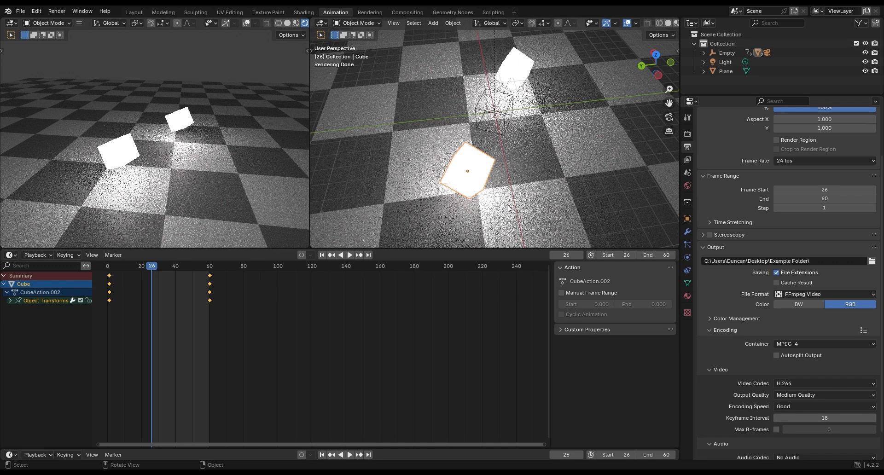